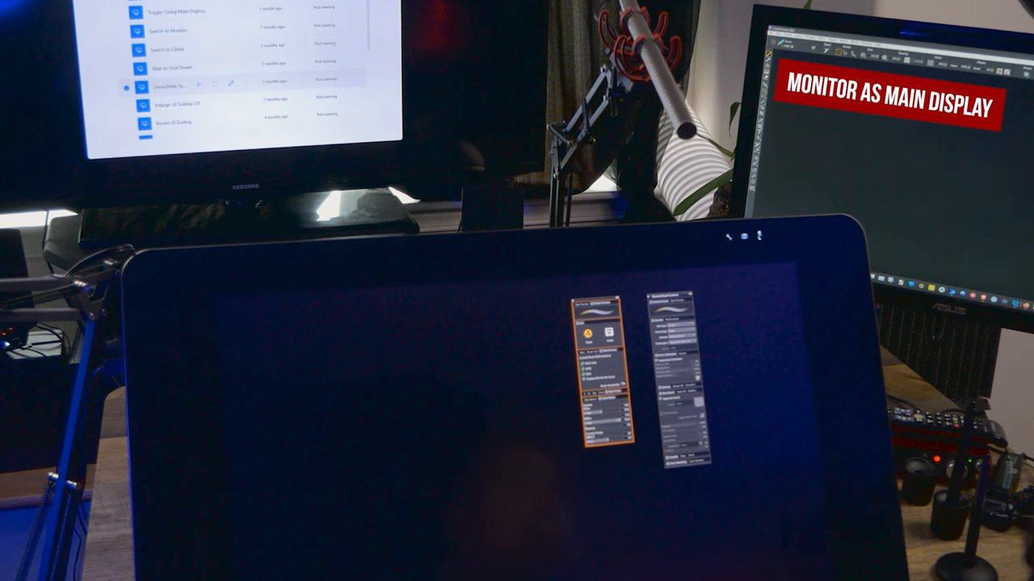
Step: Reach Display settings from the desktop's right-click menu
{"action": "right_click", "coordinate": [466, 303]}
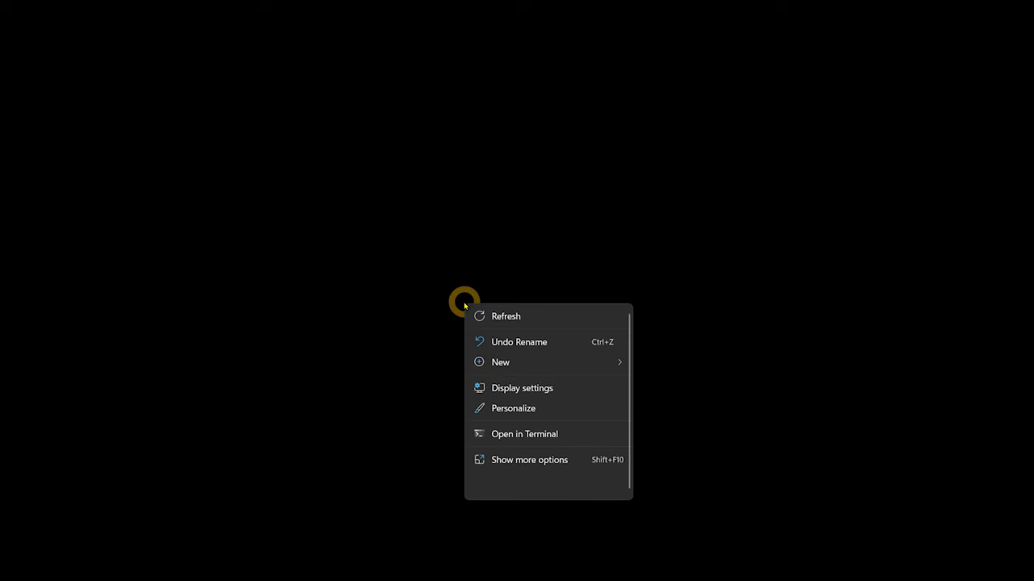
{"action": "left_click", "coordinate": [522, 387]}
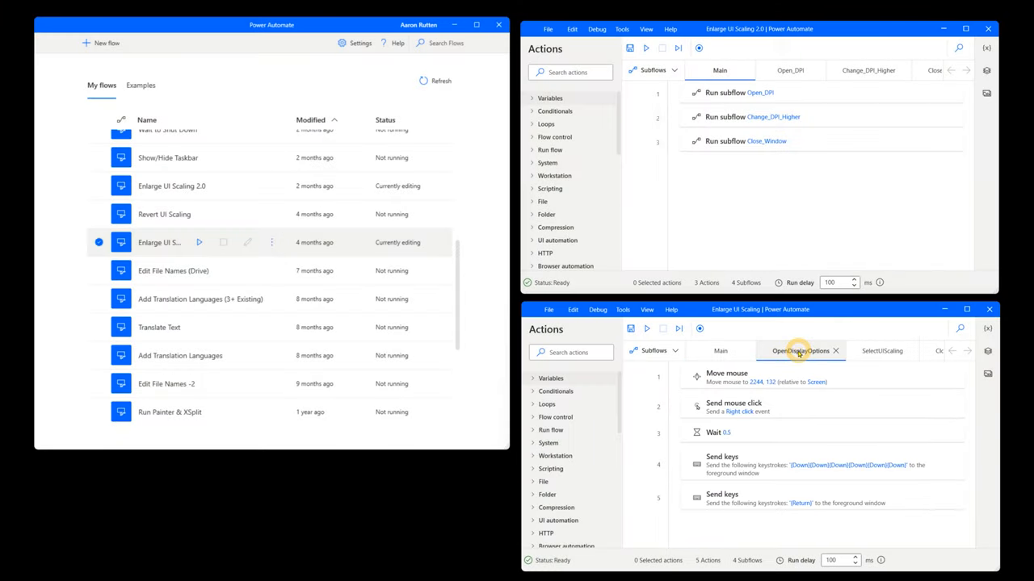
Step: Look through the SelectUIScaling, Open_DPI and Close_Window subflows, then list all subflows of the flow
{"action": "left_click", "coordinate": [880, 350]}
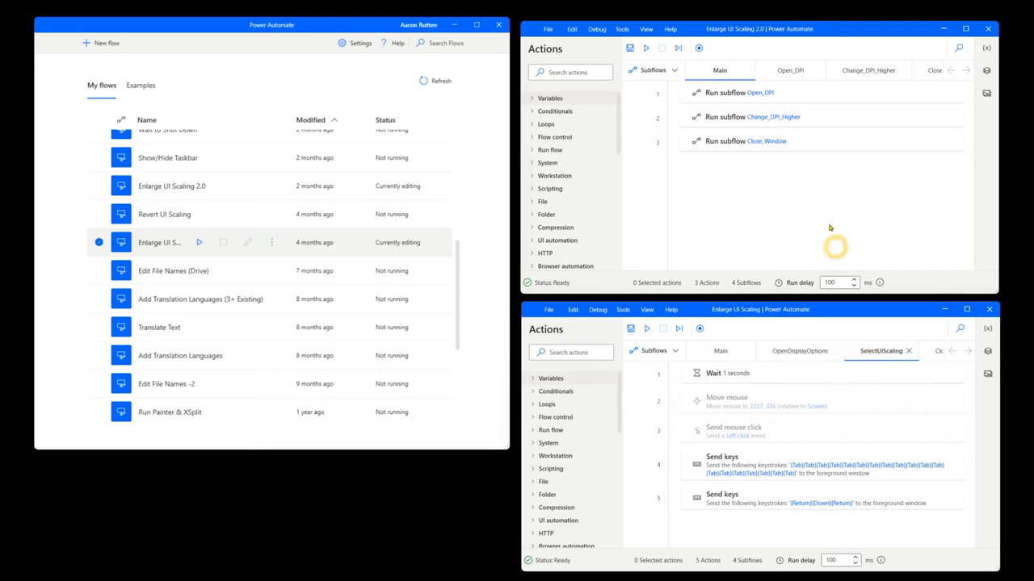
{"action": "left_click", "coordinate": [789, 71]}
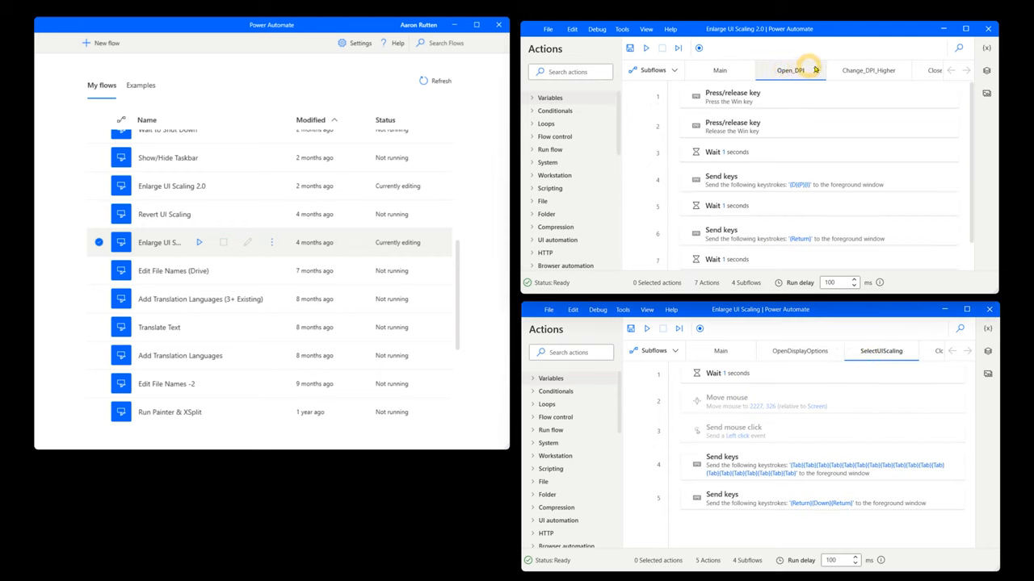
{"action": "left_click", "coordinate": [869, 71]}
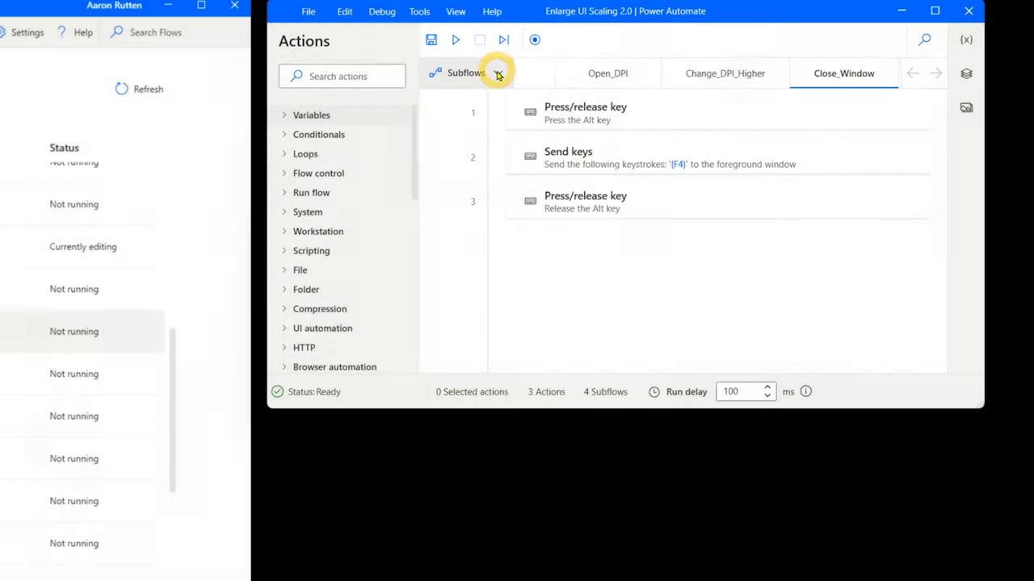
{"action": "left_click", "coordinate": [608, 73]}
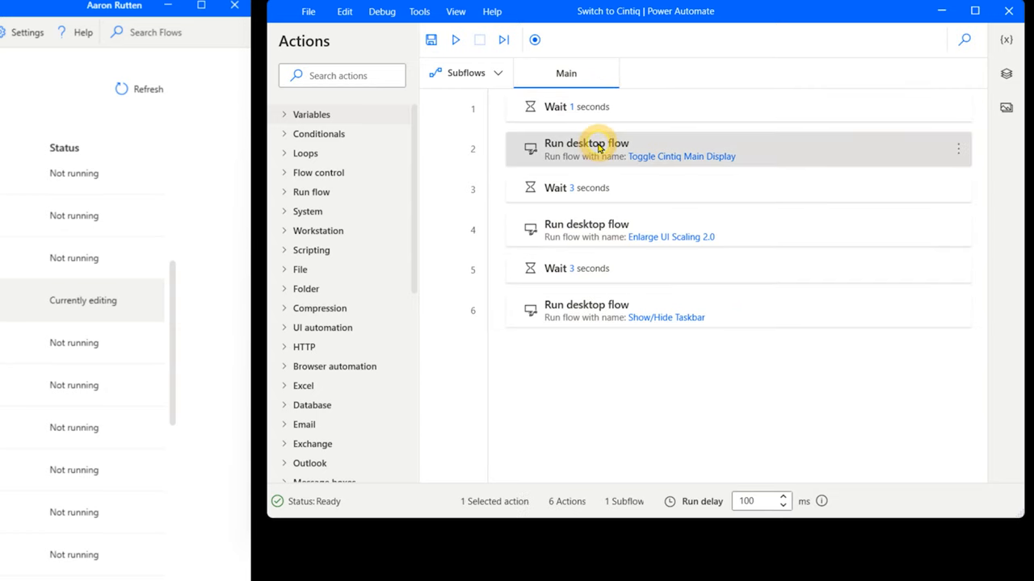
{"action": "left_click", "coordinate": [681, 156]}
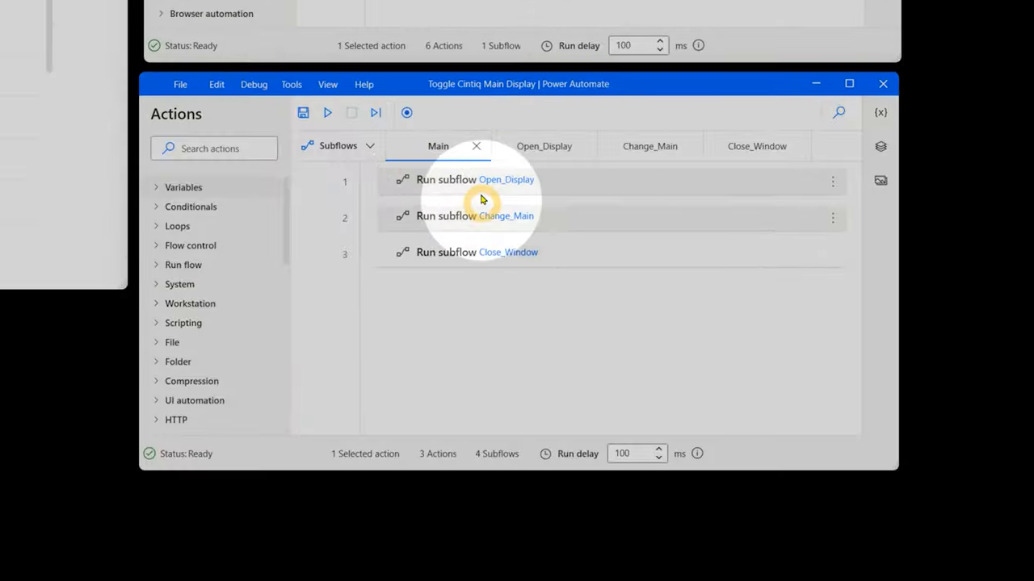
{"action": "left_click", "coordinate": [649, 145]}
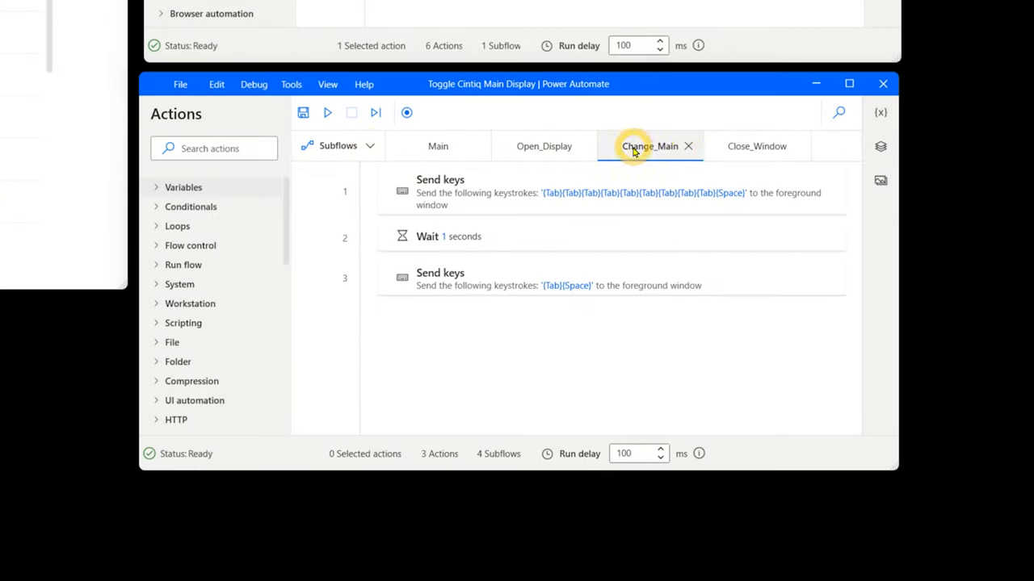
{"action": "left_click", "coordinate": [756, 145]}
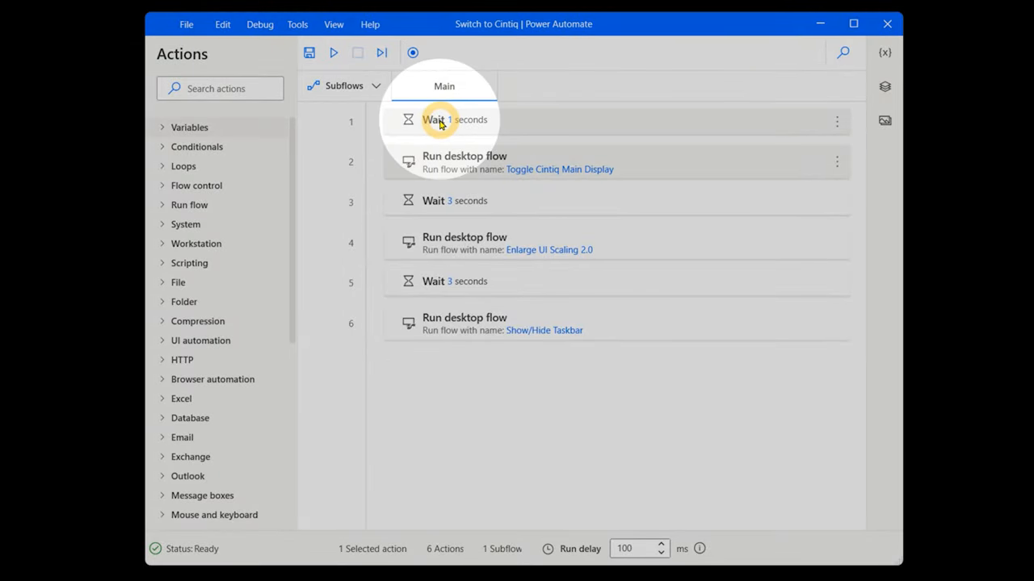
{"action": "double_click", "coordinate": [454, 120]}
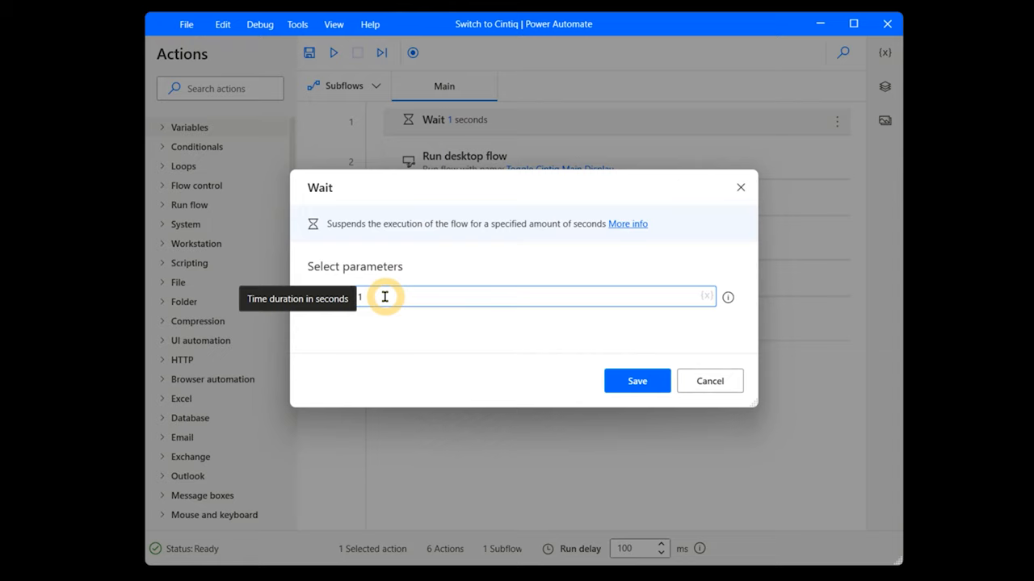
{"action": "left_click", "coordinate": [637, 382]}
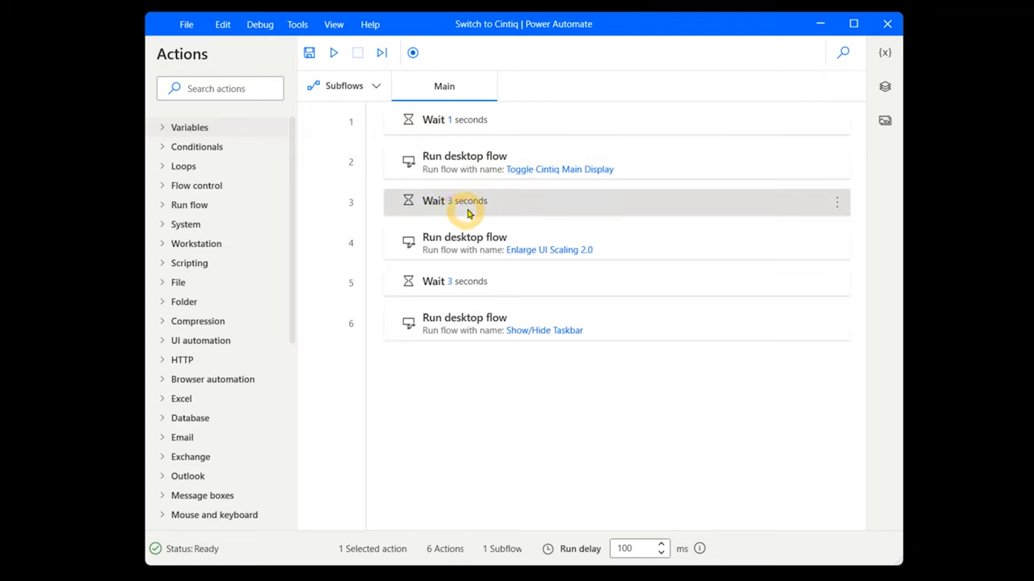
{"action": "left_click", "coordinate": [465, 243]}
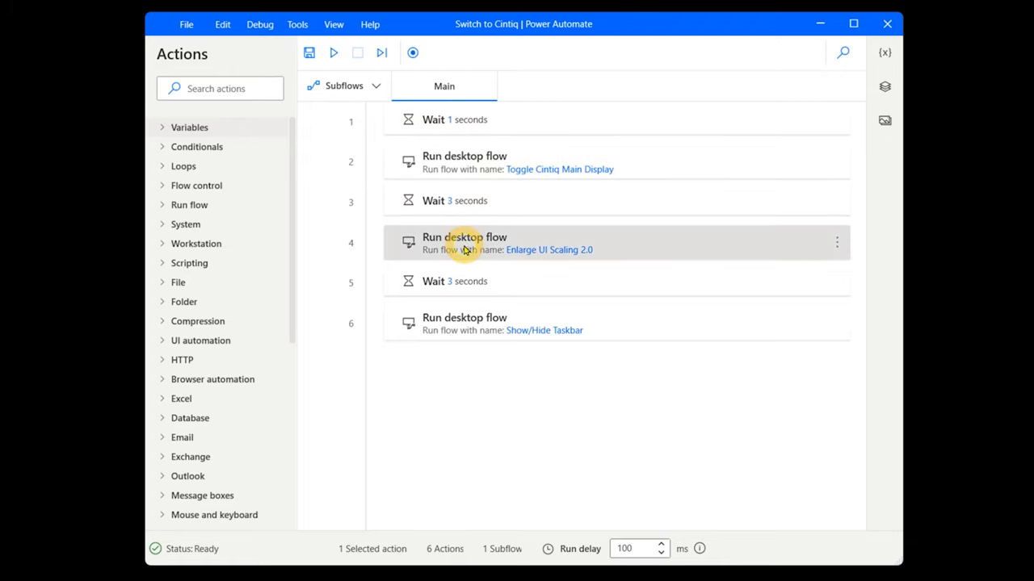
{"action": "mouse_move", "coordinate": [464, 245]}
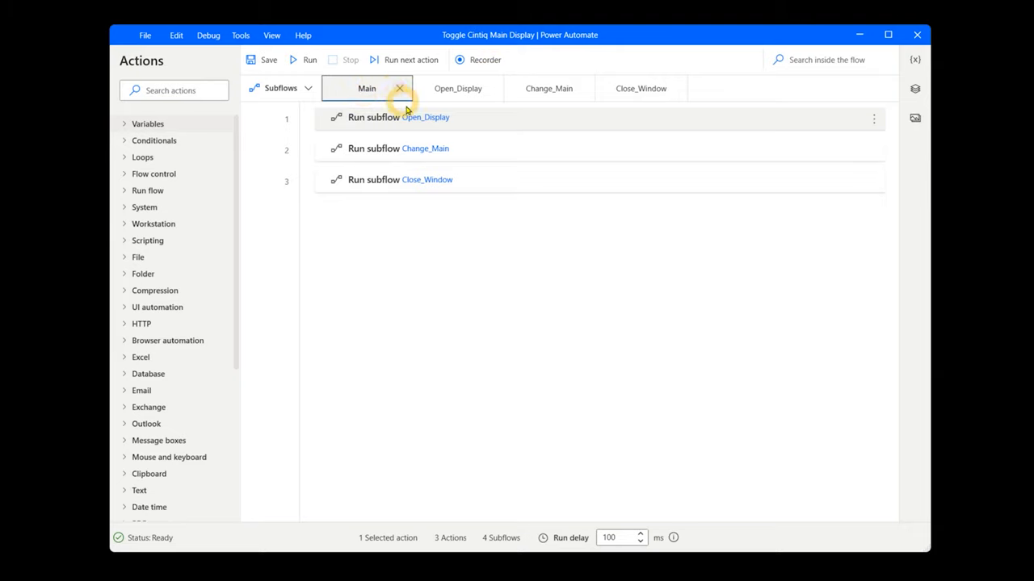
Step: Point out the Close_Window step, then view the Open_Display subflow of Toggle Cintiq Main Display
{"action": "left_click", "coordinate": [399, 179]}
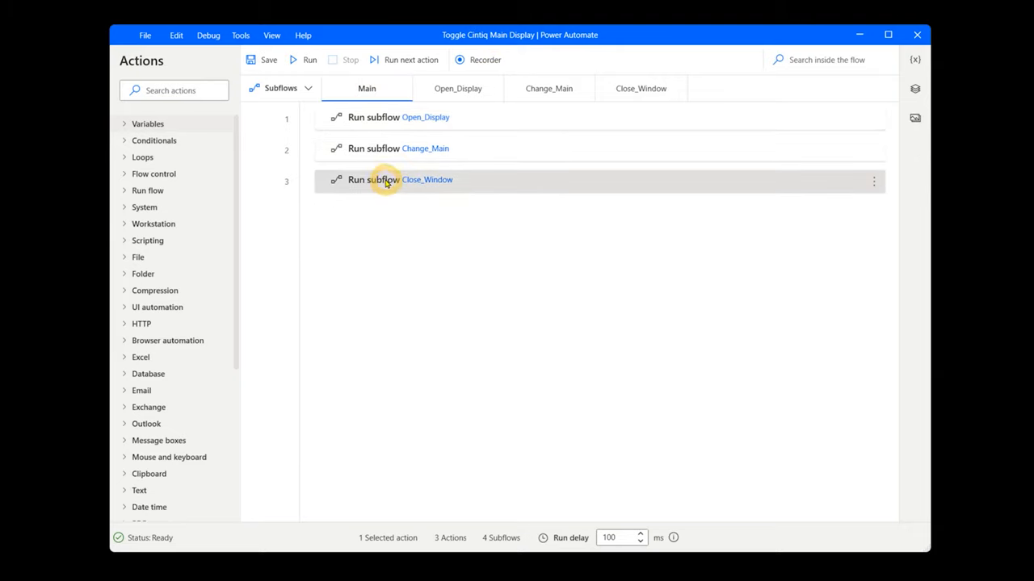
{"action": "left_click", "coordinate": [459, 87]}
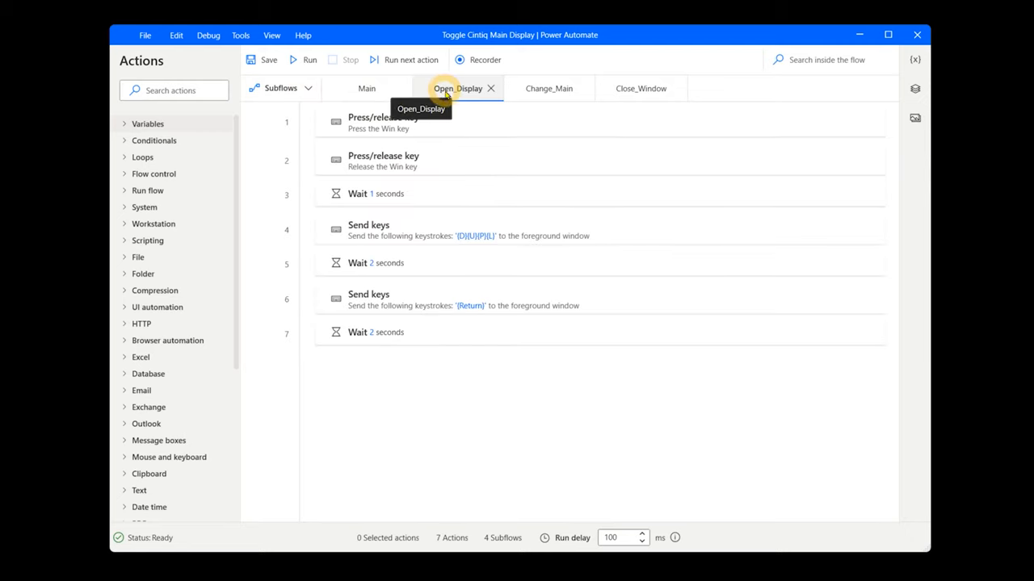
{"action": "double_click", "coordinate": [383, 121]}
{"action": "type", "text": "cloud"}
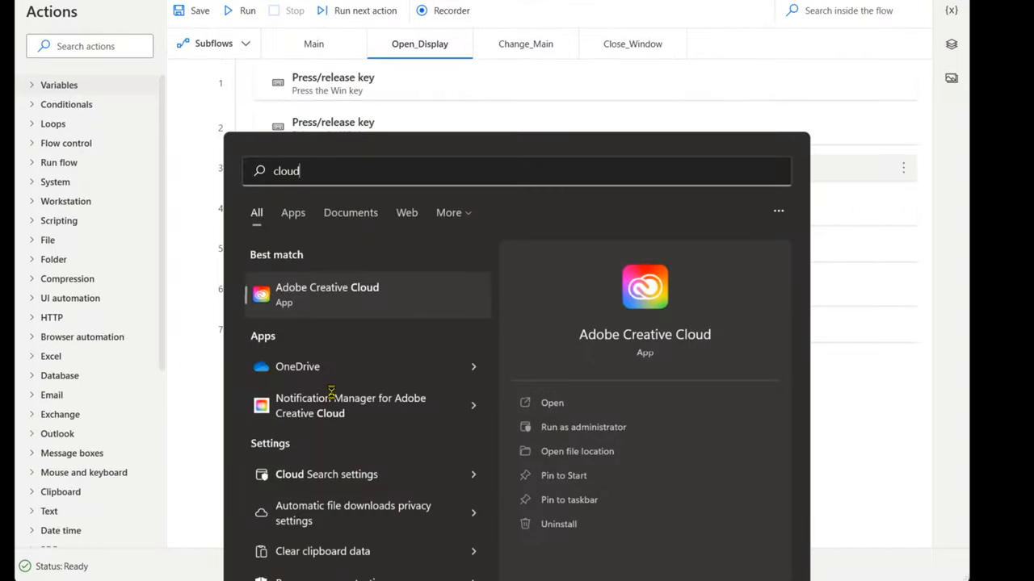
{"action": "type", "text": "search settings"}
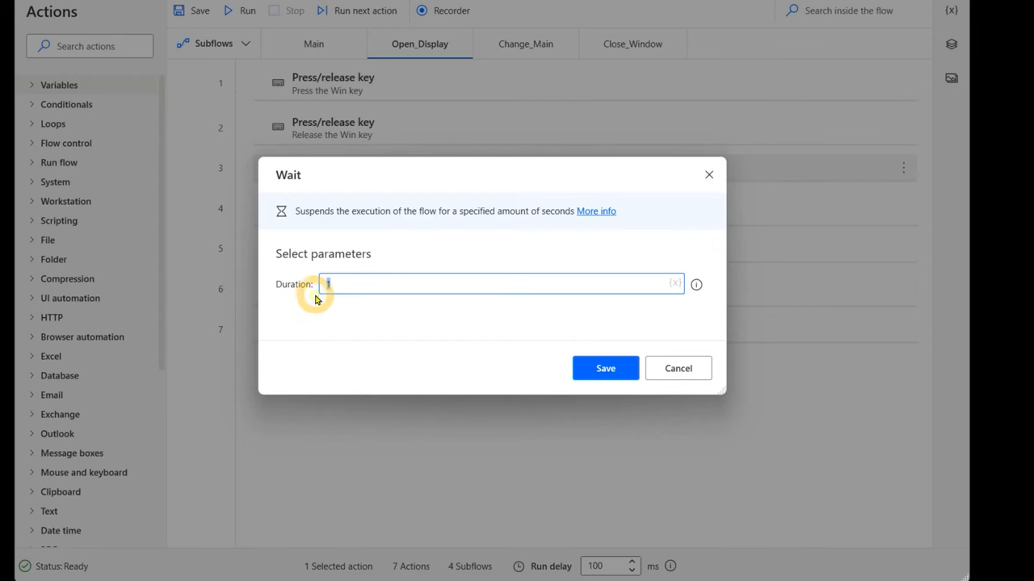
{"action": "type", "text": "3"}
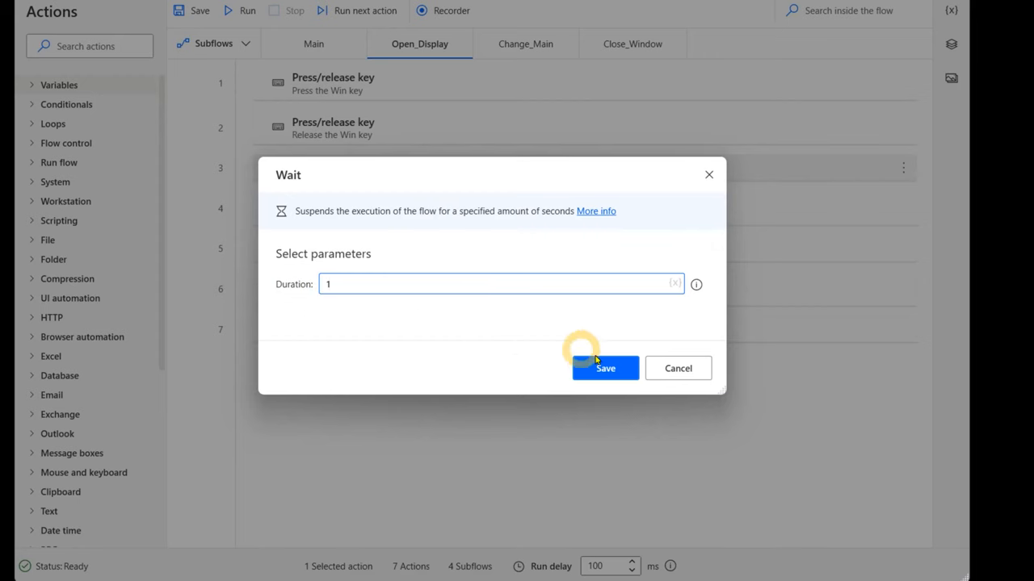
{"action": "left_click", "coordinate": [604, 368]}
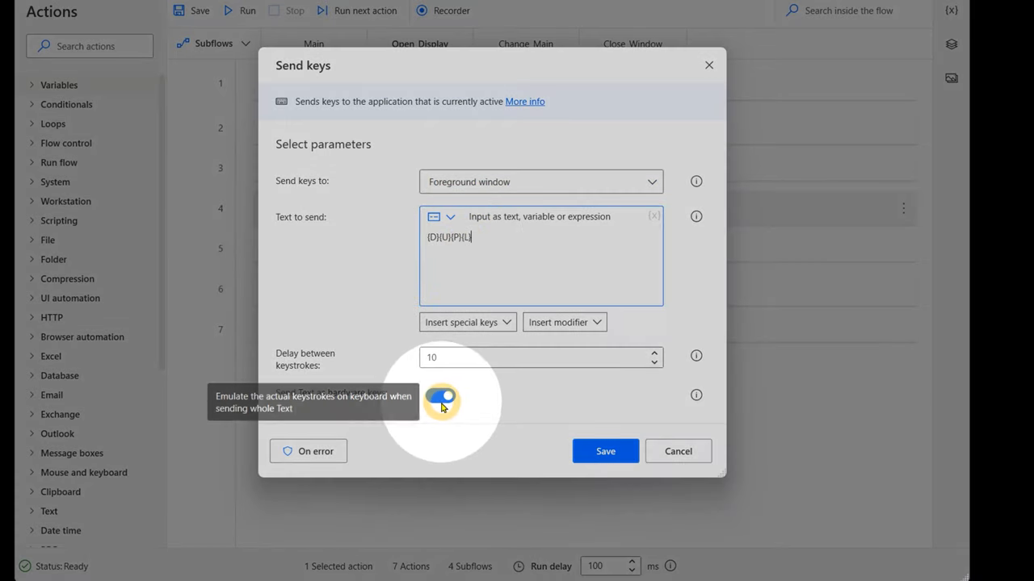
{"action": "mouse_move", "coordinate": [483, 356]}
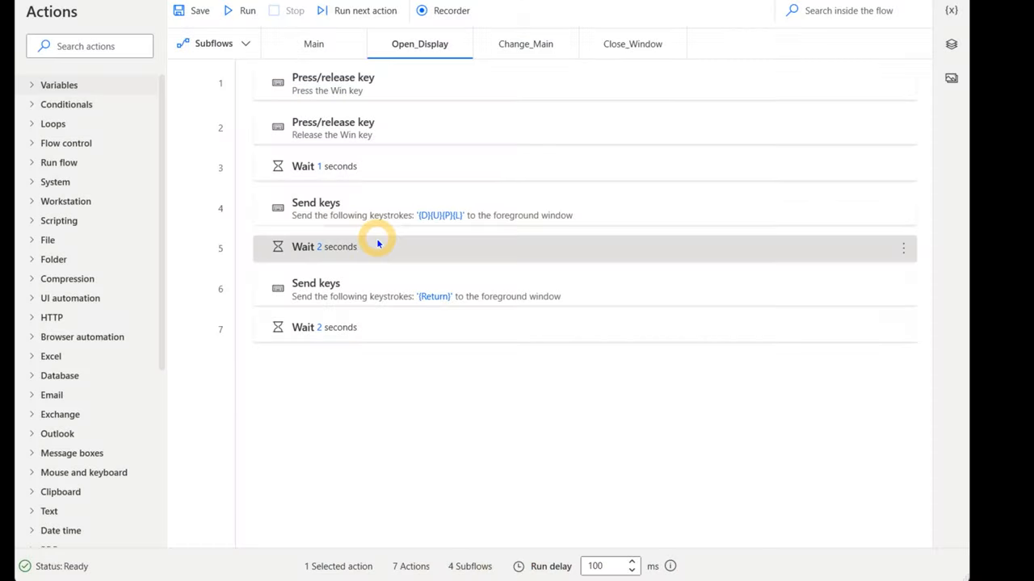
{"action": "mouse_move", "coordinate": [306, 257]}
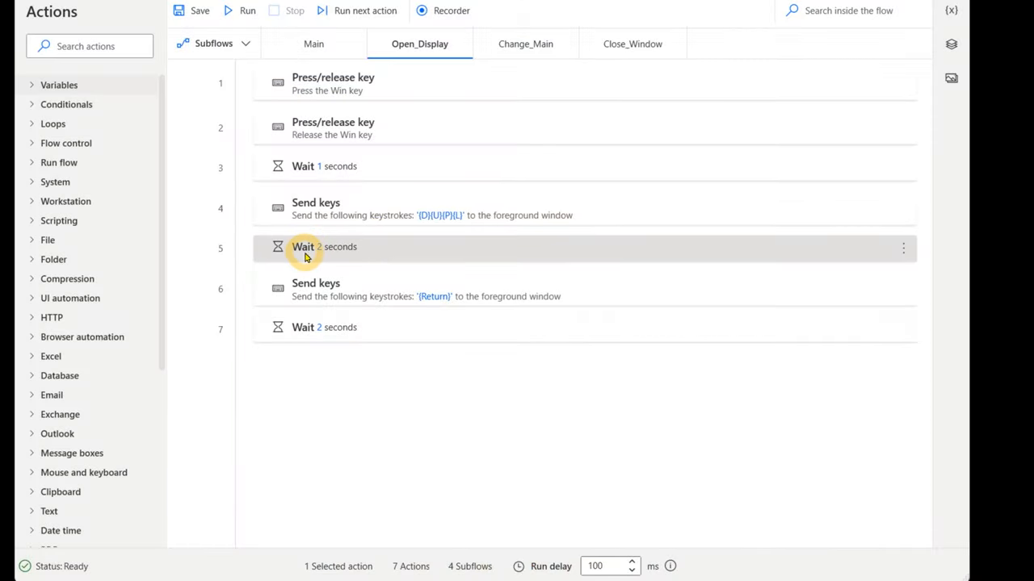
Step: Inspect the Send keys {Return} step's settings, then view the Main and Change_Main subflows
{"action": "double_click", "coordinate": [315, 289]}
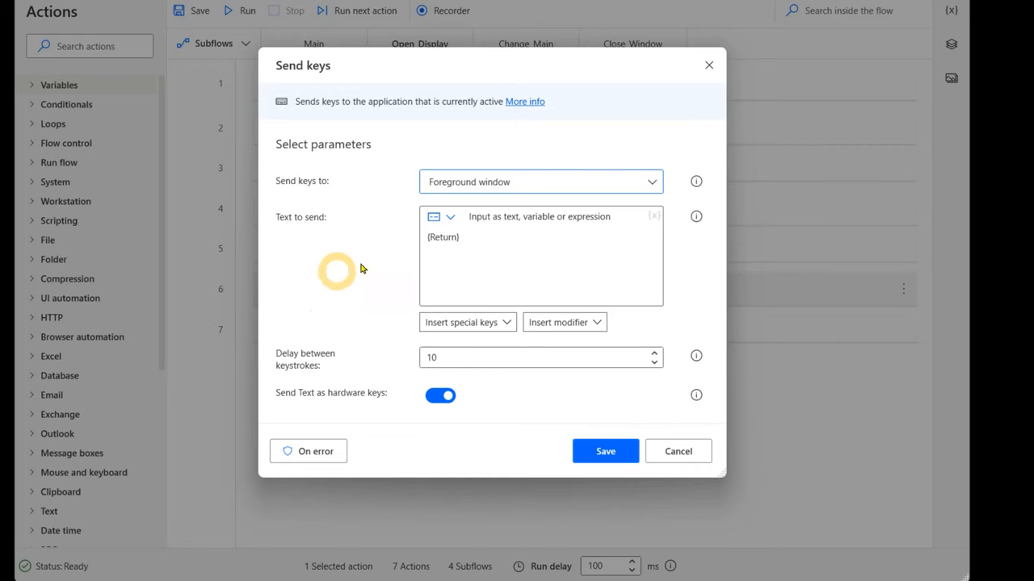
{"action": "left_click", "coordinate": [605, 451]}
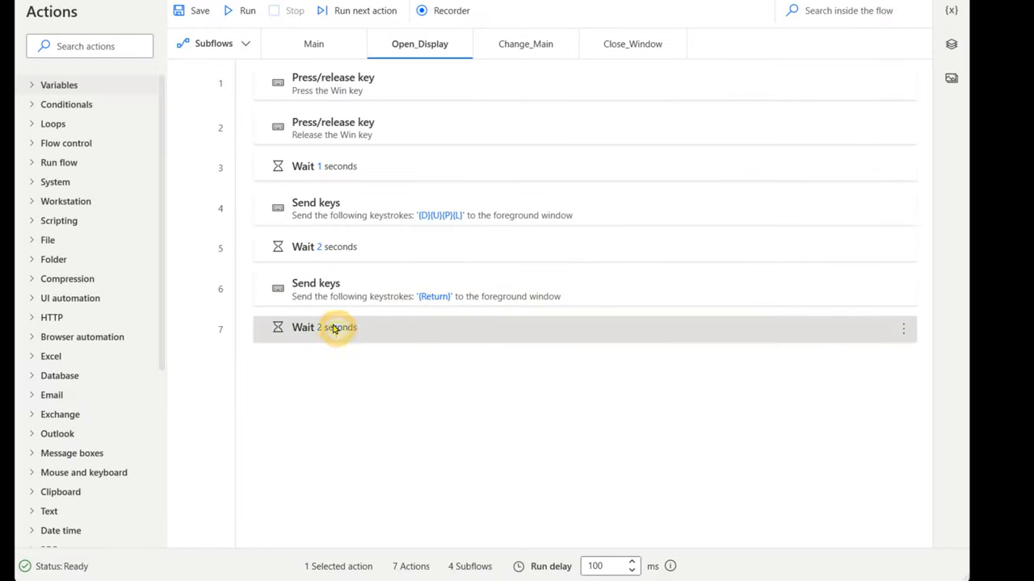
{"action": "mouse_move", "coordinate": [525, 43]}
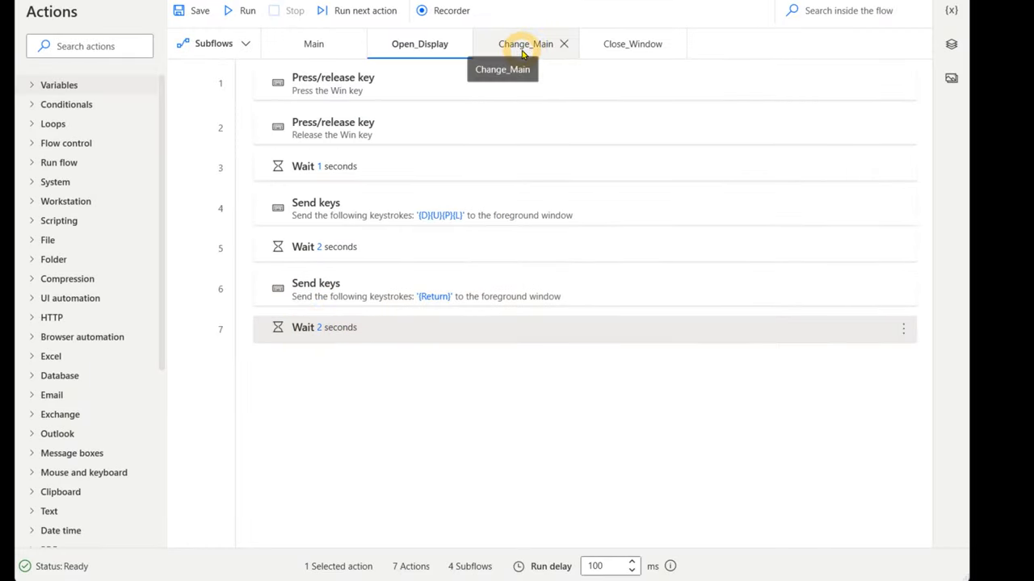
{"action": "left_click", "coordinate": [314, 44]}
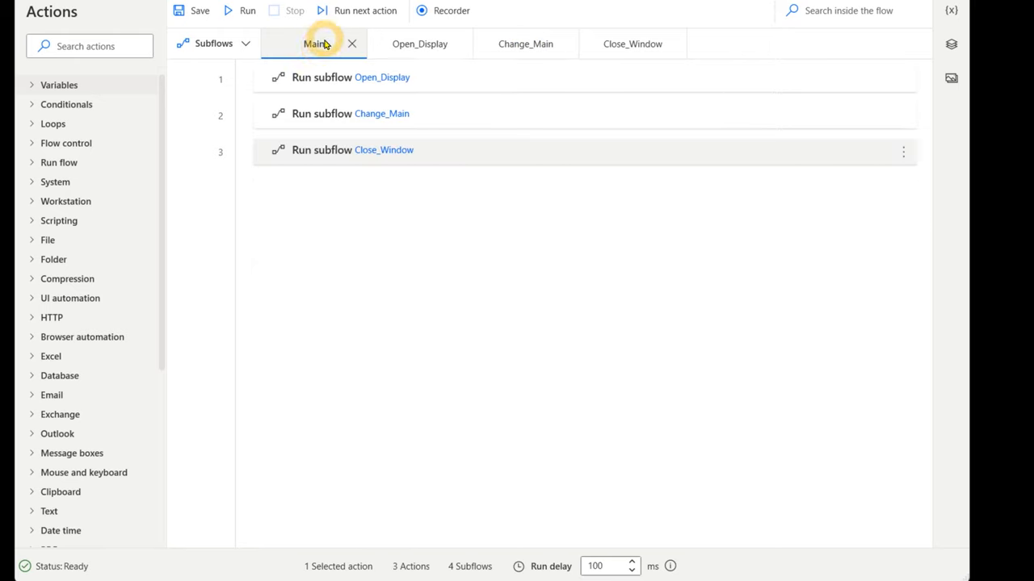
{"action": "left_click", "coordinate": [525, 43]}
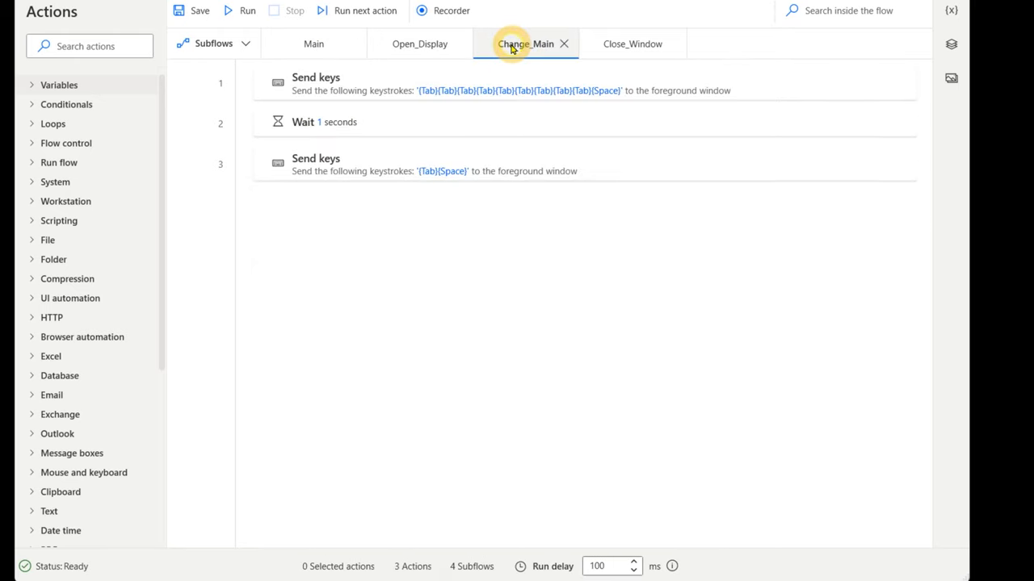